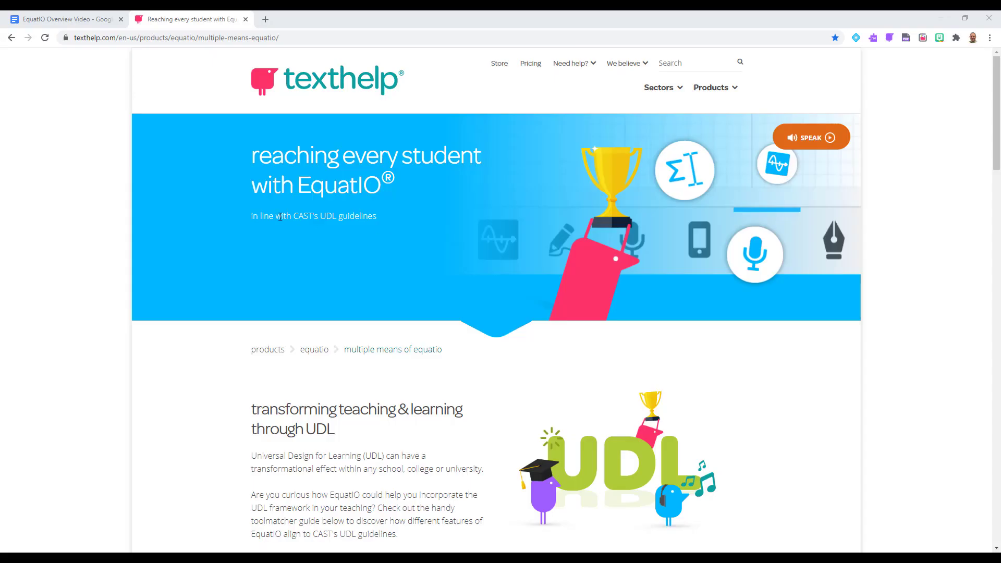
# - Scroll the Texthelp EquatIO UDL page through Engagement, Representation and Action & Expression
pyautogui.scroll(-3)
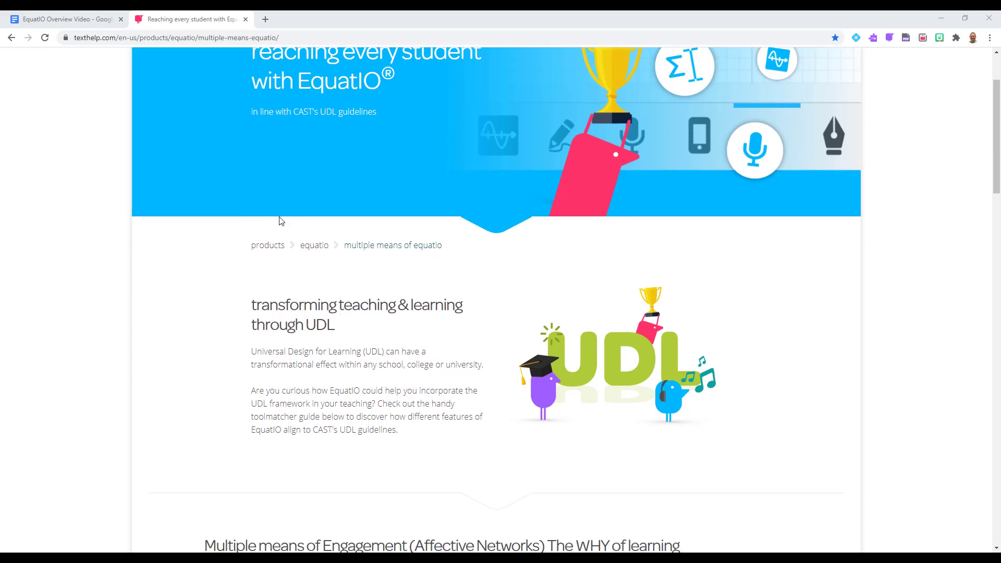
pyautogui.scroll(-3)
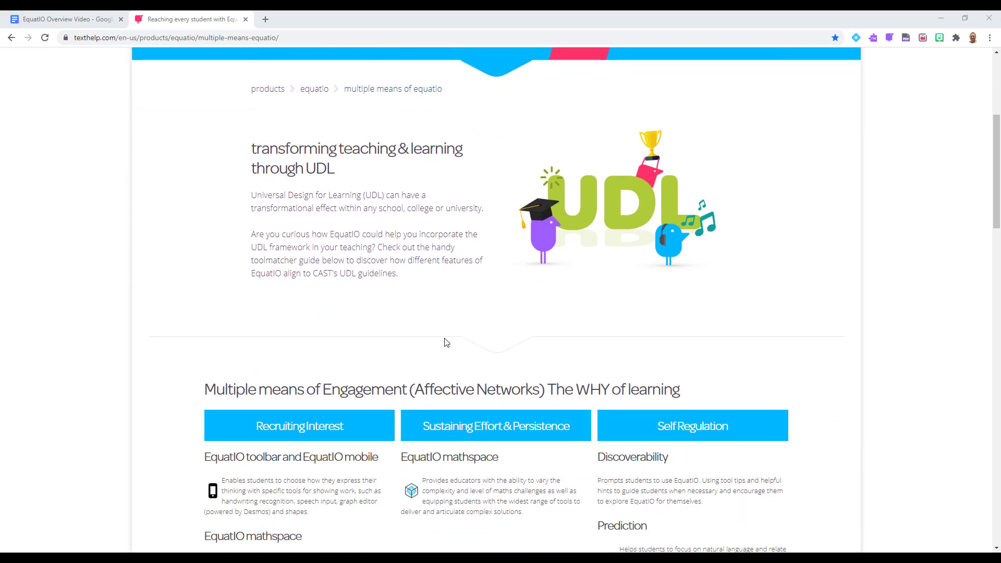
pyautogui.scroll(-3)
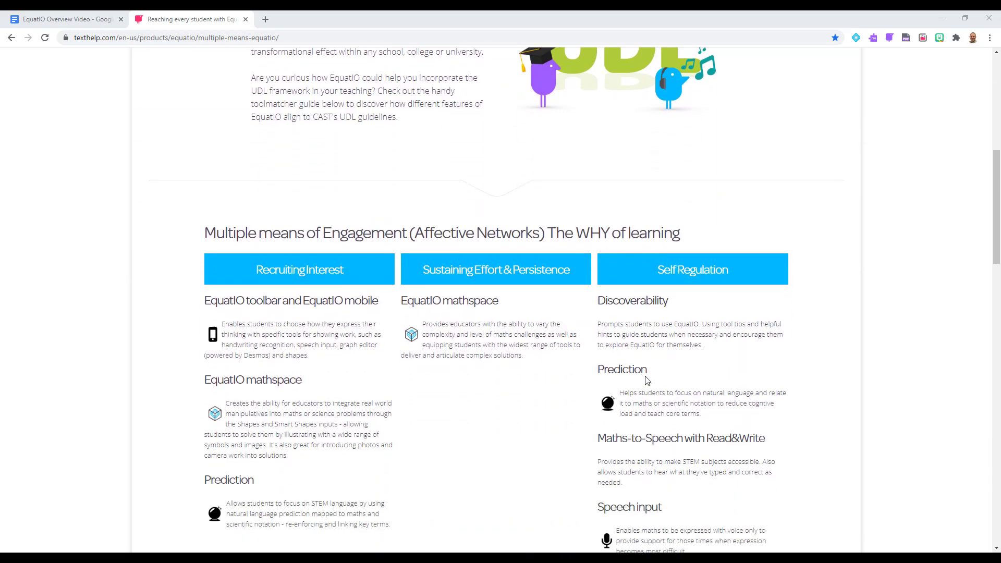
pyautogui.scroll(-3)
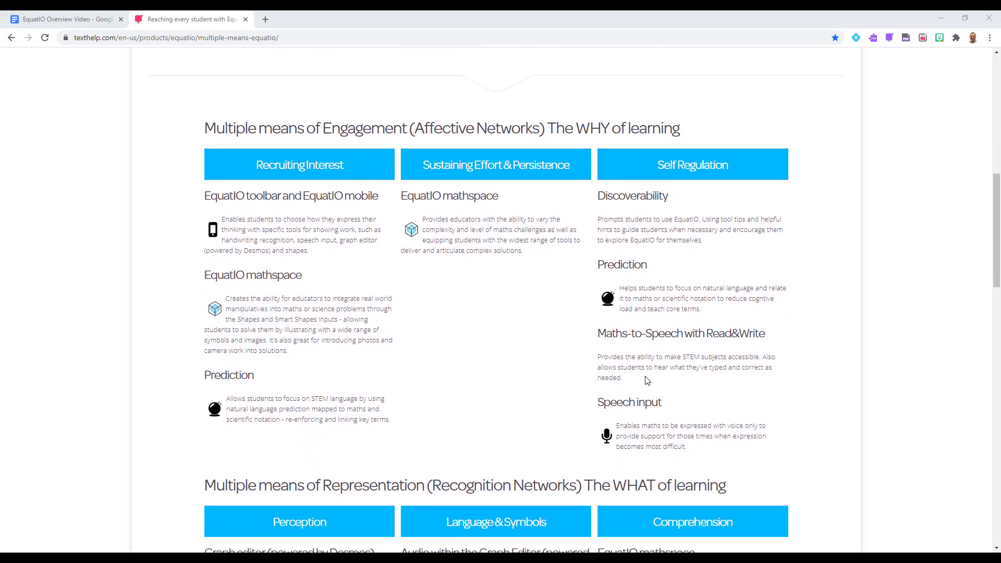
pyautogui.scroll(-3)
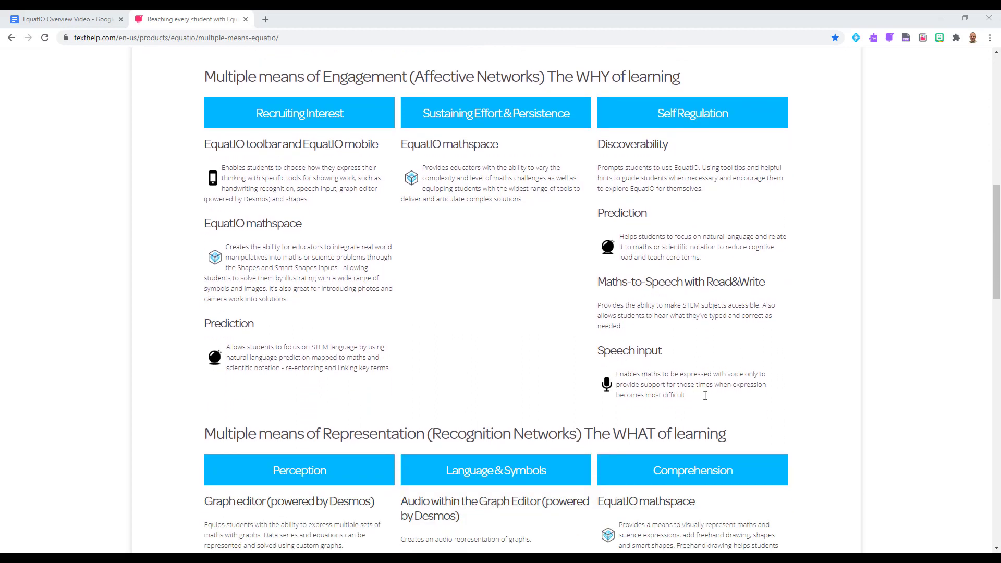
pyautogui.scroll(-3)
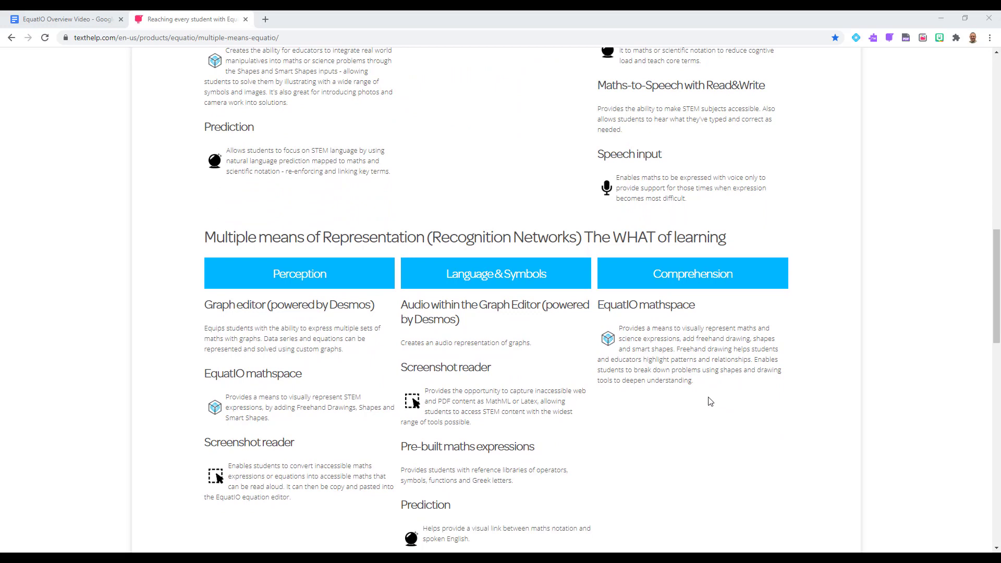
pyautogui.scroll(-3)
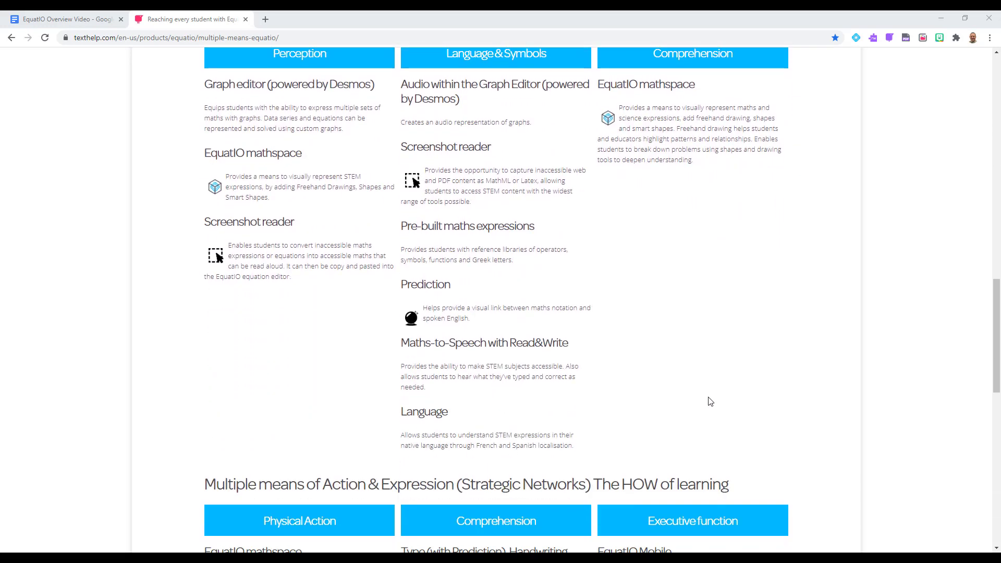
pyautogui.scroll(-3)
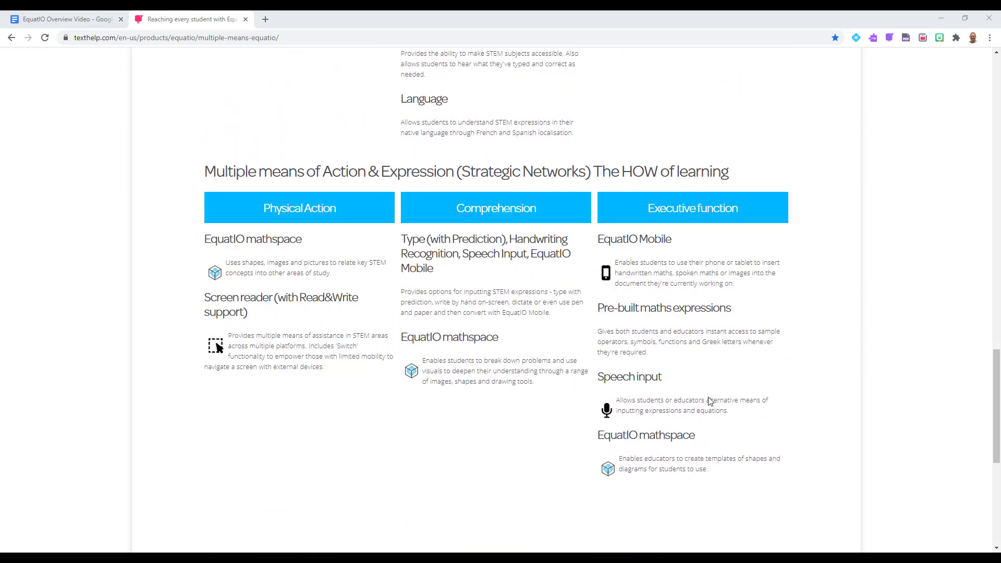
pyautogui.scroll(-3)
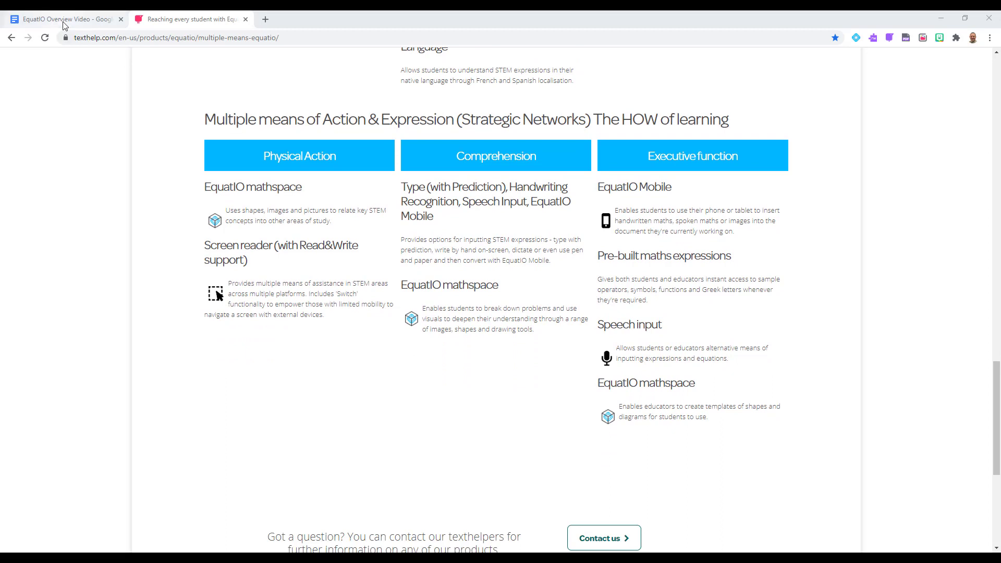
# - In the EquatIO Overview Video doc, open Speech Input and run a trial recording
pyautogui.click(68, 19)
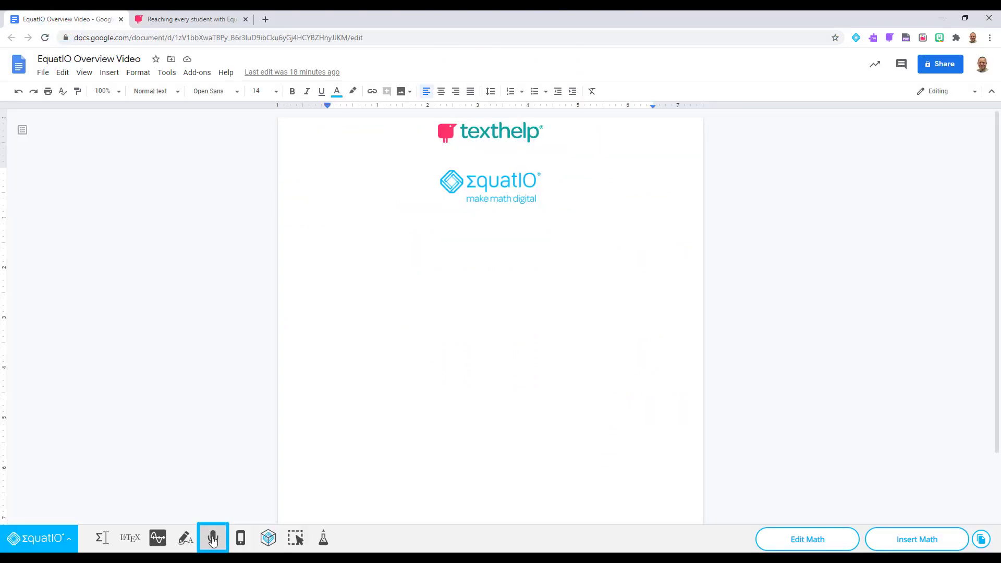
pyautogui.click(213, 538)
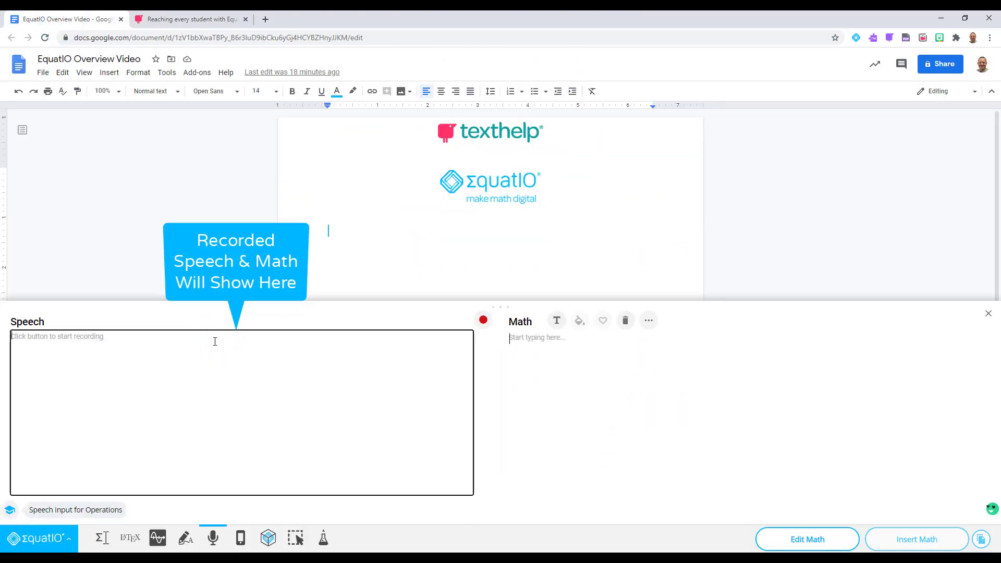
pyautogui.click(482, 320)
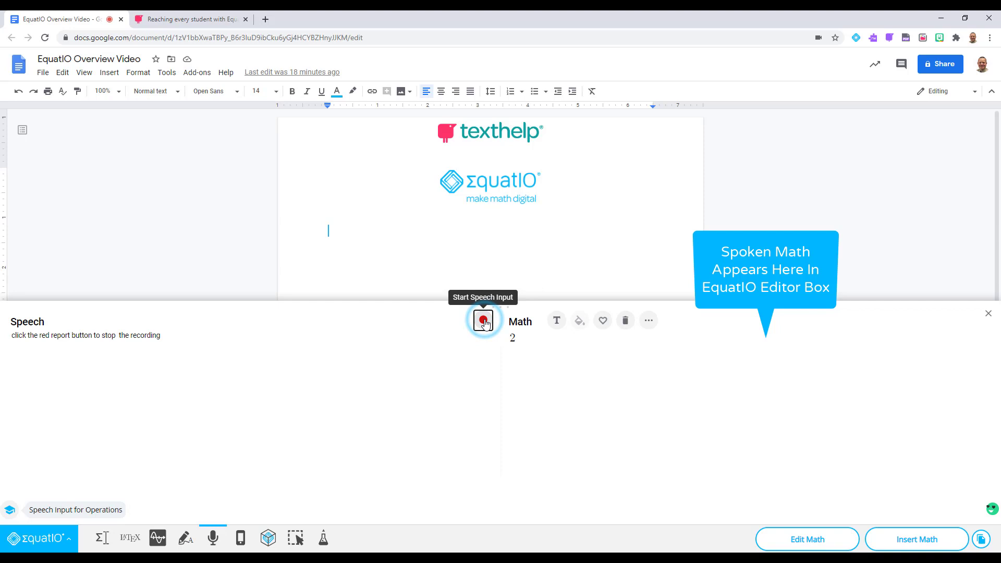
pyautogui.click(482, 319)
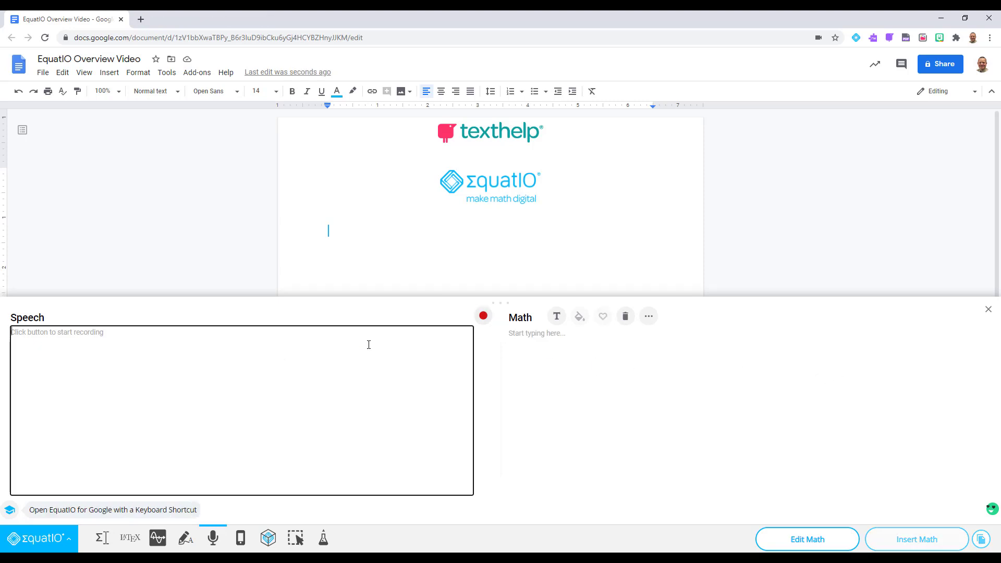
# - Dictate '3x cubed minus 2y squared equals 8' and stop recording
pyautogui.click(482, 315)
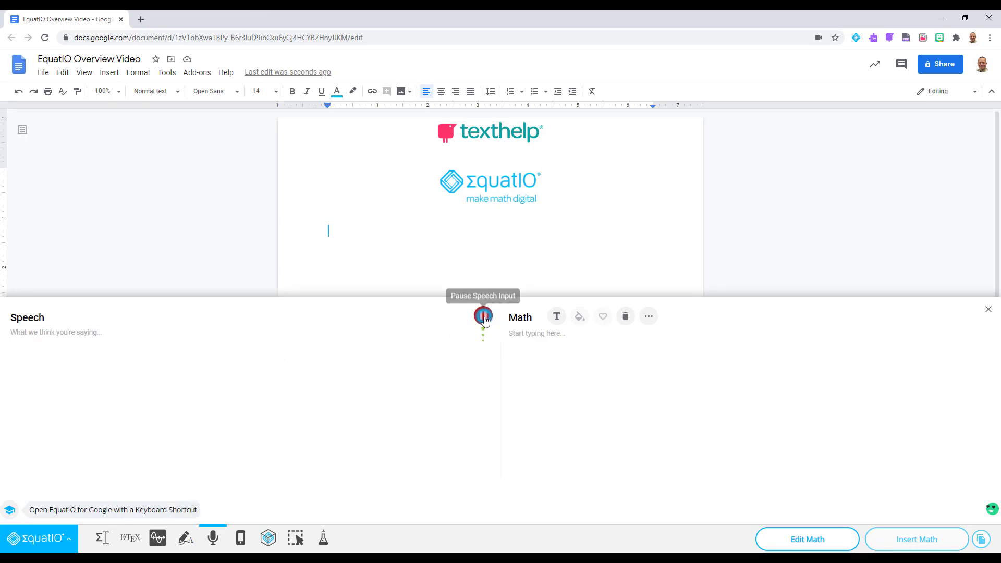
pyautogui.click(483, 316)
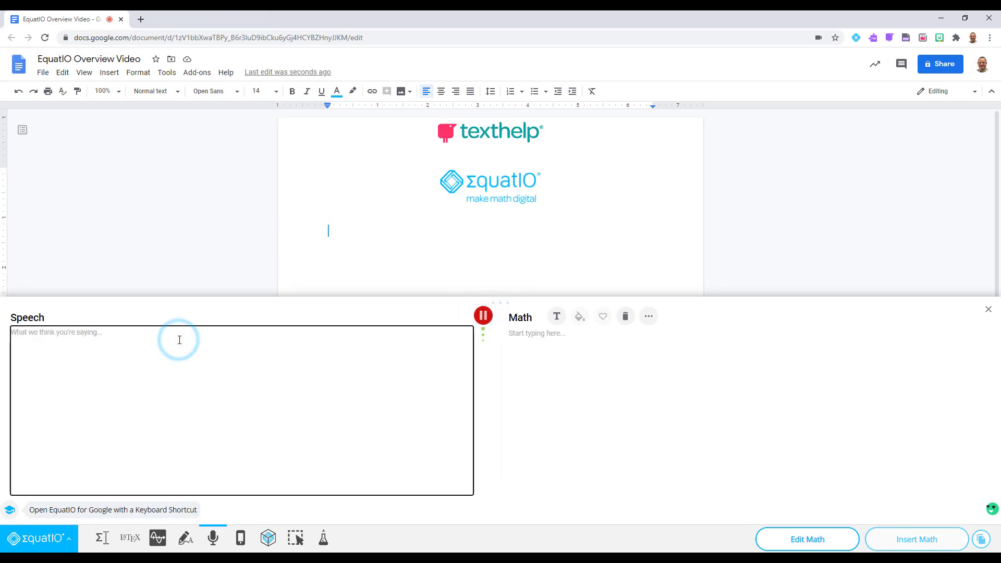
pyautogui.write('3x Q')
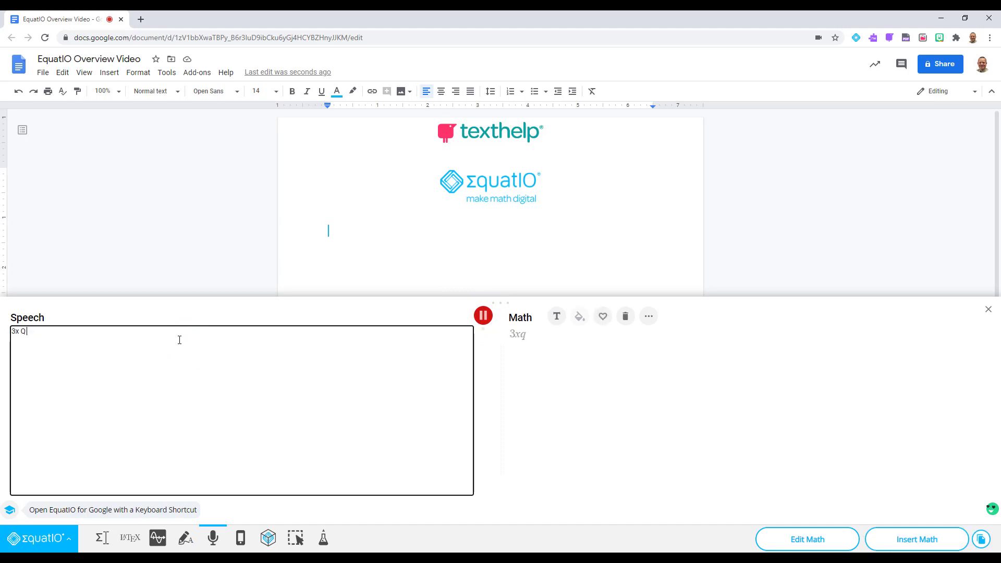
pyautogui.write('3x cubed -  2y squared equals  8')
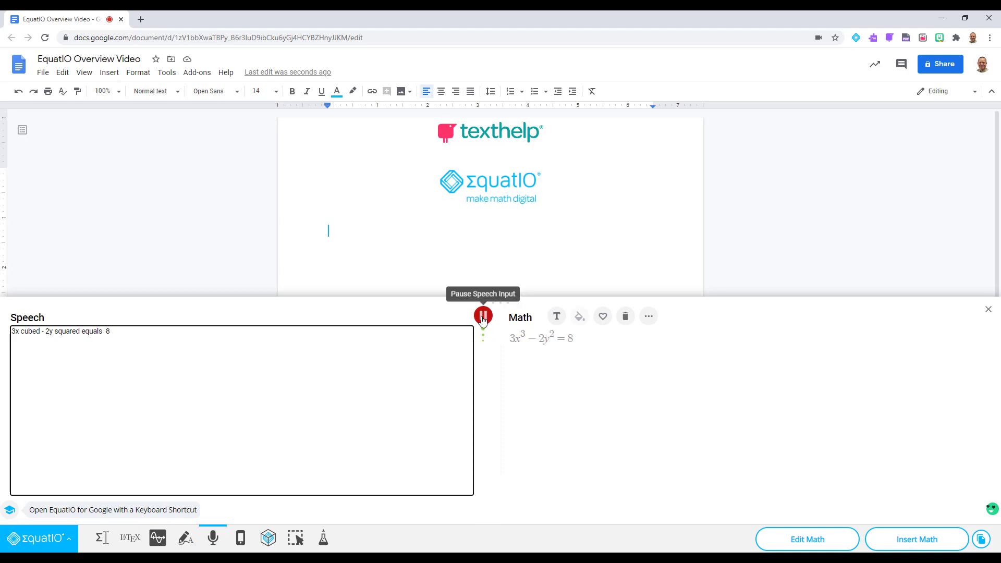
pyautogui.click(483, 315)
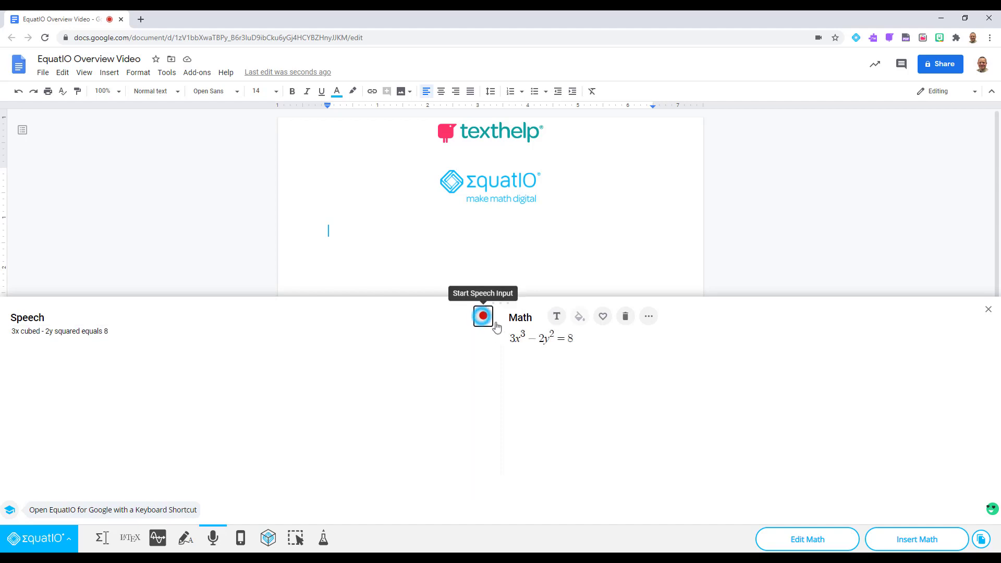
# - Insert the equation 3x³ − 2y² = 8 into the Google Doc below the logos
pyautogui.click(482, 316)
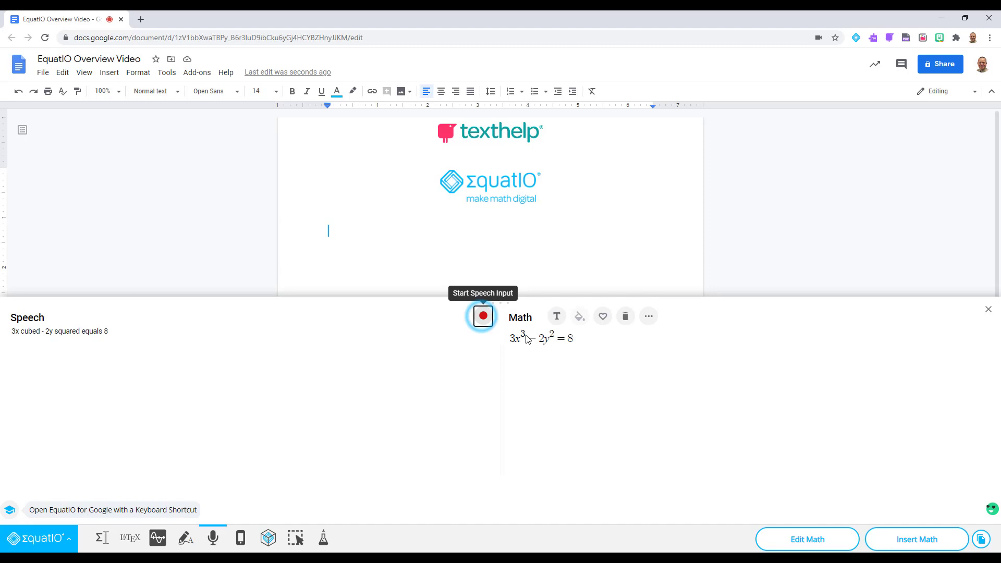
pyautogui.click(916, 539)
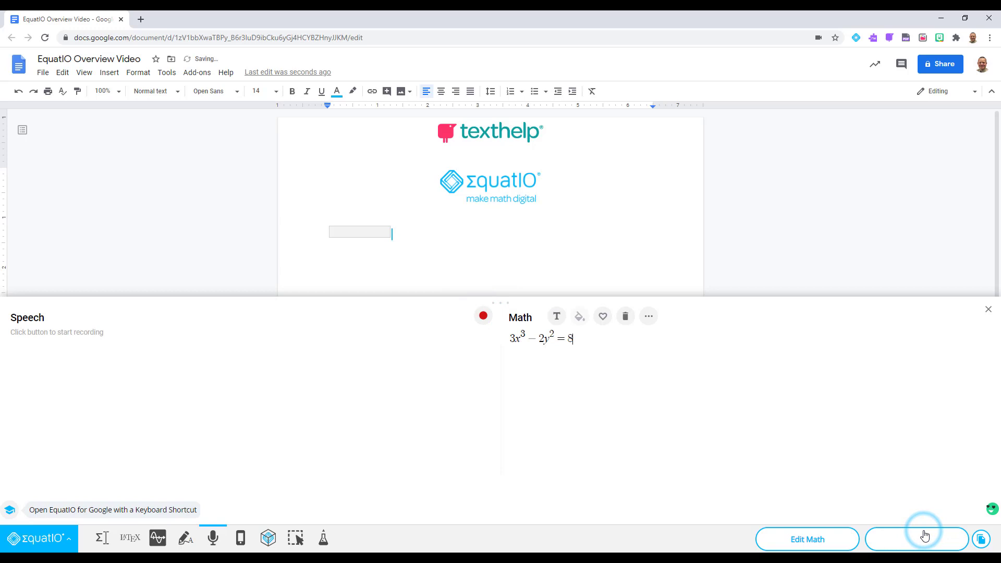
pyautogui.click(923, 539)
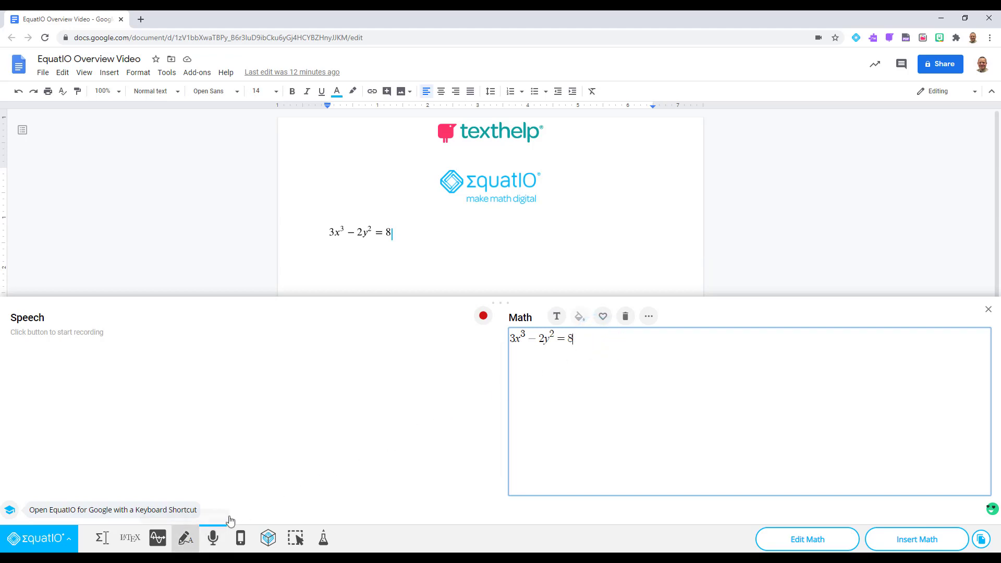
# - Switch between Handwriting, Equation Editor, Handwriting and Speech Input tools on the EquatIO toolbar
pyautogui.click(185, 537)
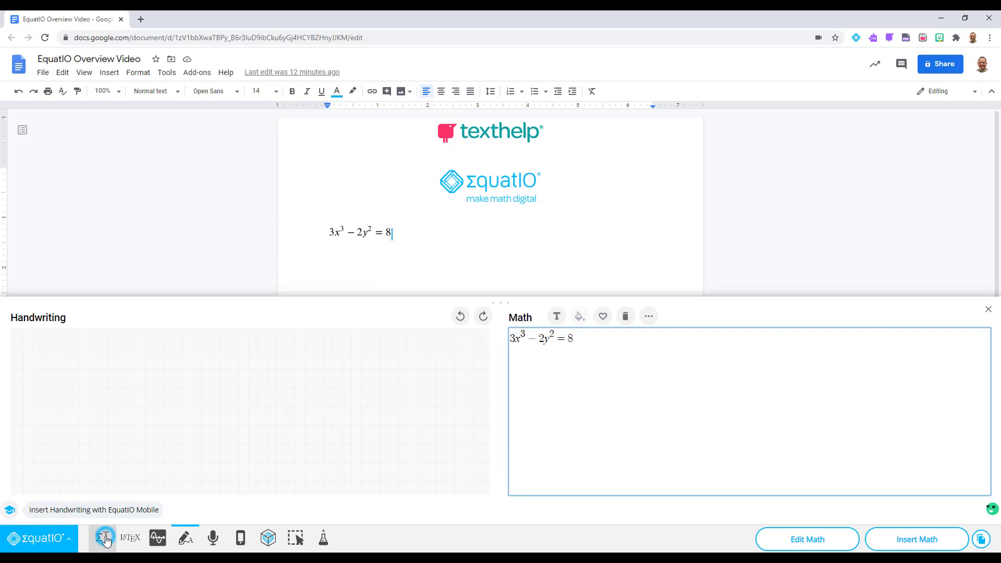
pyautogui.click(102, 537)
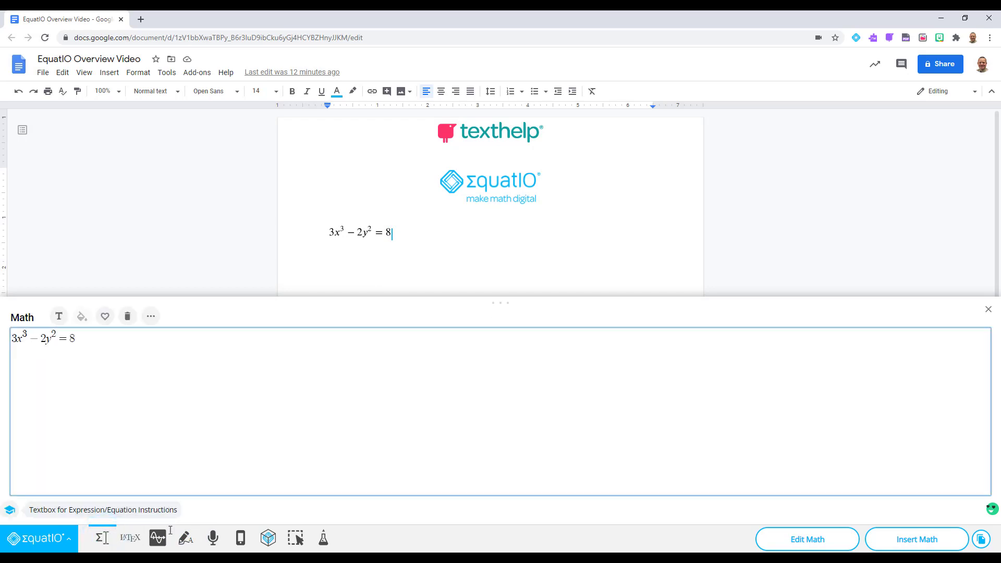
pyautogui.click(185, 538)
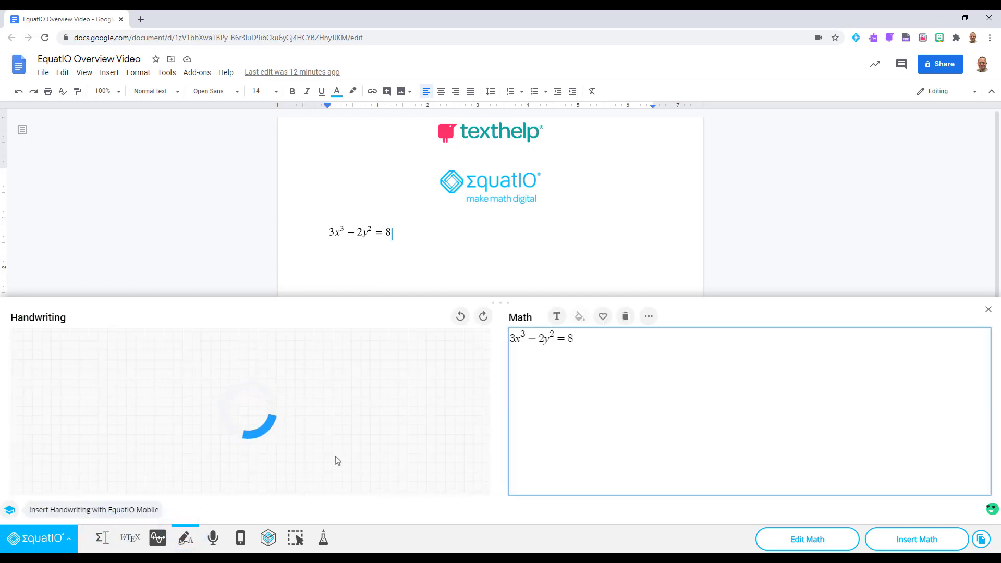
pyautogui.click(213, 538)
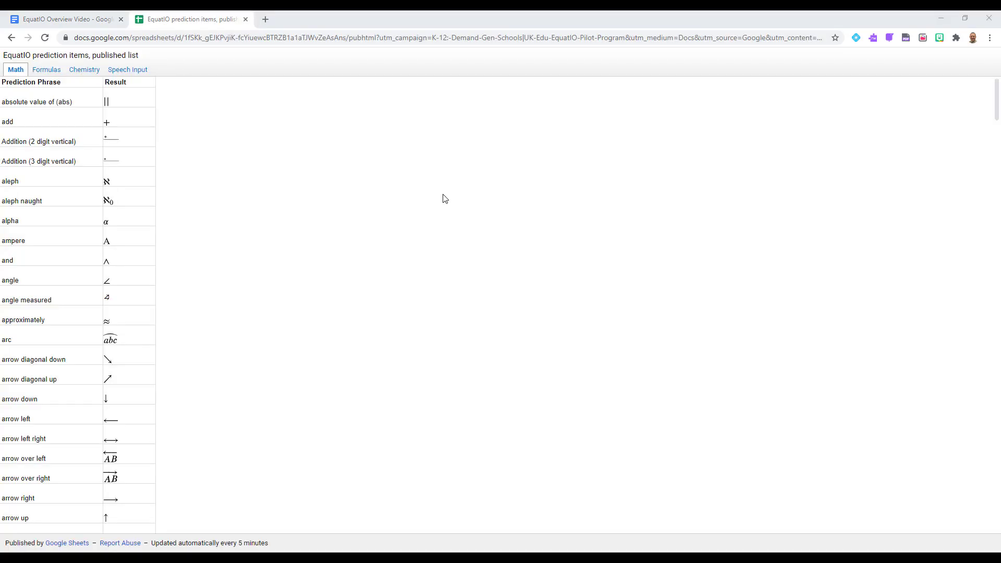
# - Browse the Formulas sheet and the adjacent tab of the prediction-phrases spreadsheet
pyautogui.click(46, 70)
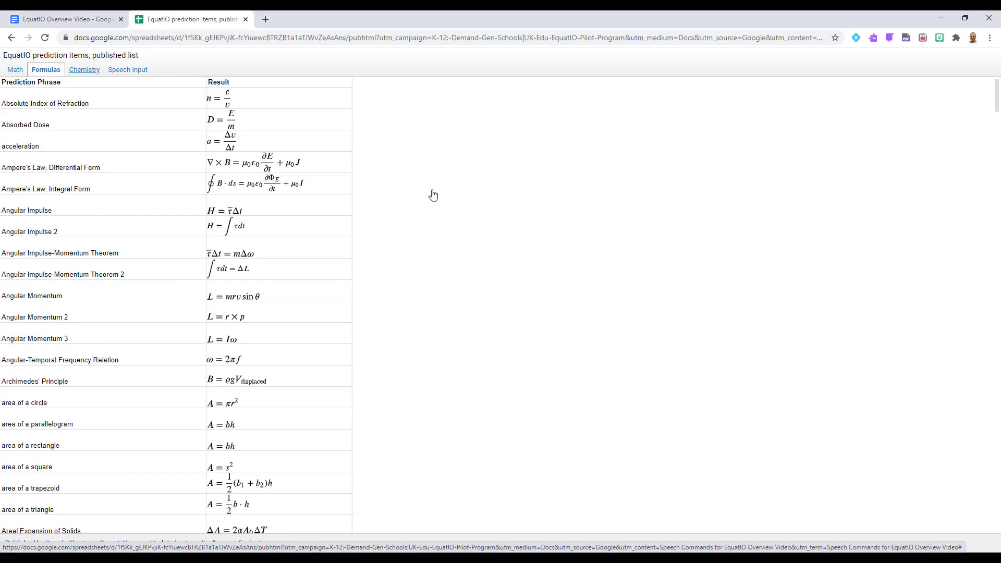
pyautogui.click(128, 69)
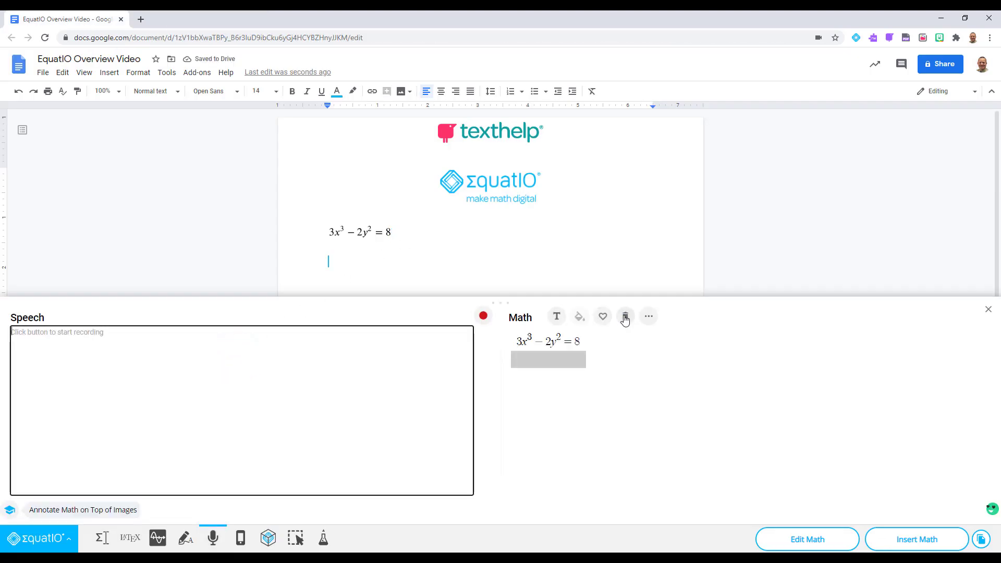
# - Clear 3x³ − 2y² = 8 from the Math panel with the trash icon
pyautogui.click(625, 316)
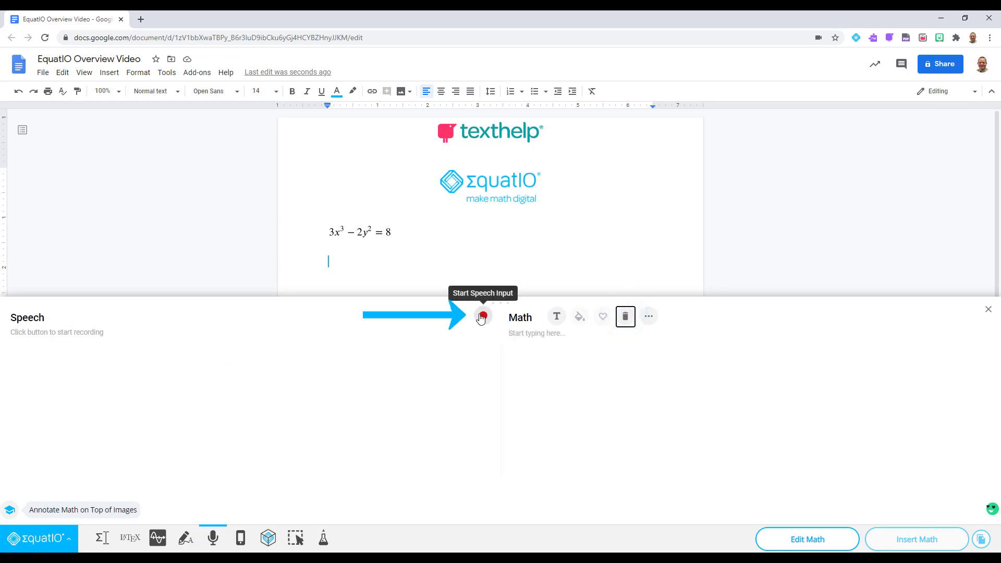